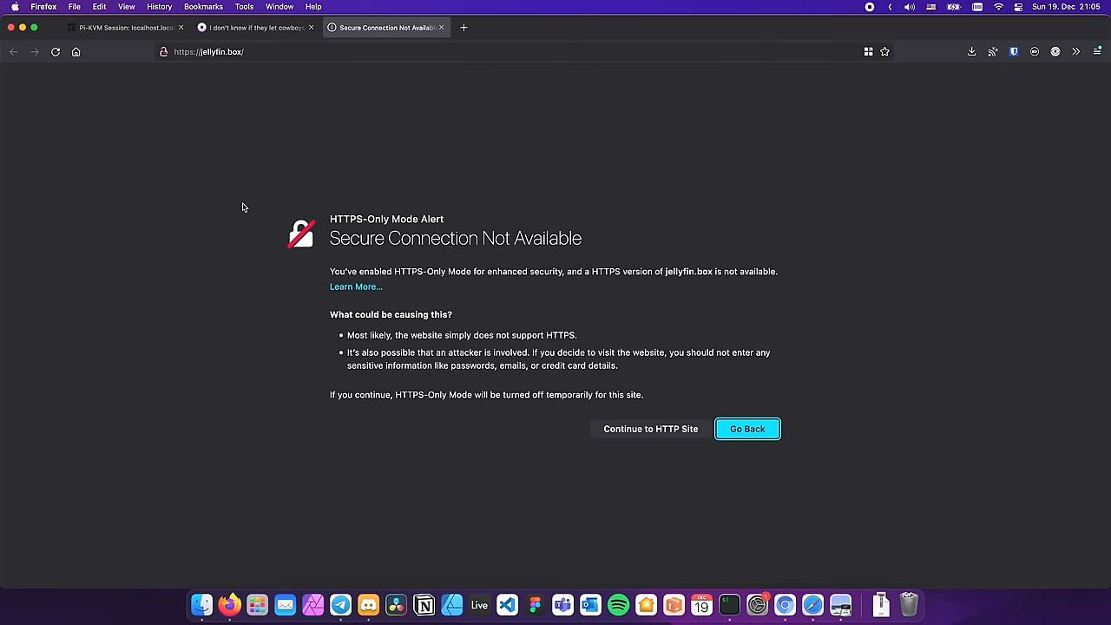
Leave the jellyfin.box HTTPS-Only warning for the notthebee/infra GitHub repo and scroll down slightly
left_click(648, 428)
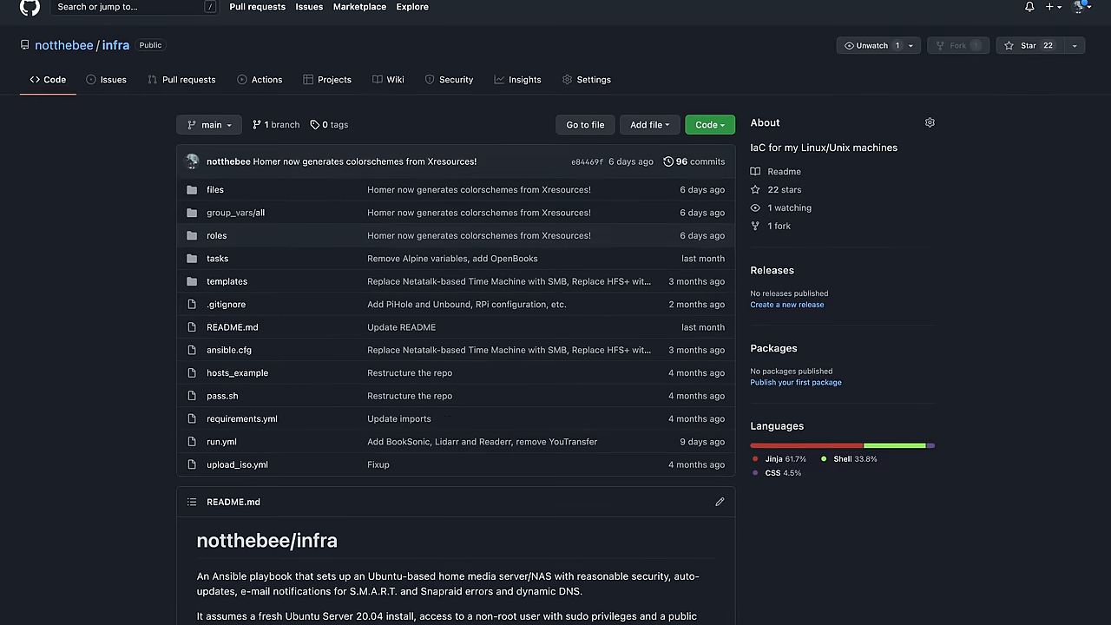
scroll("down", 3)
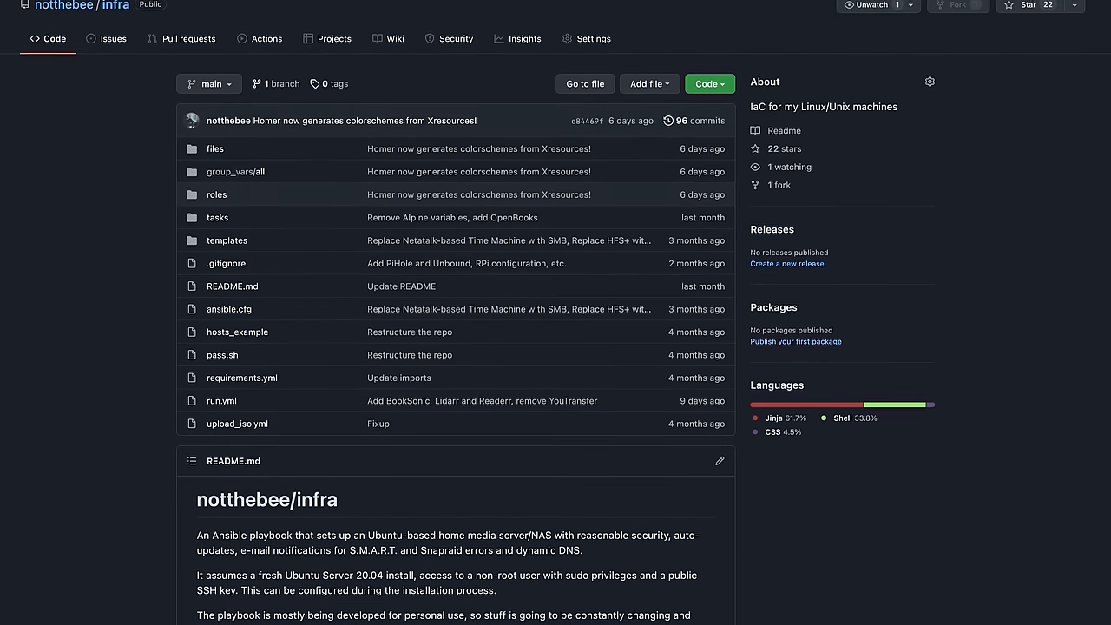